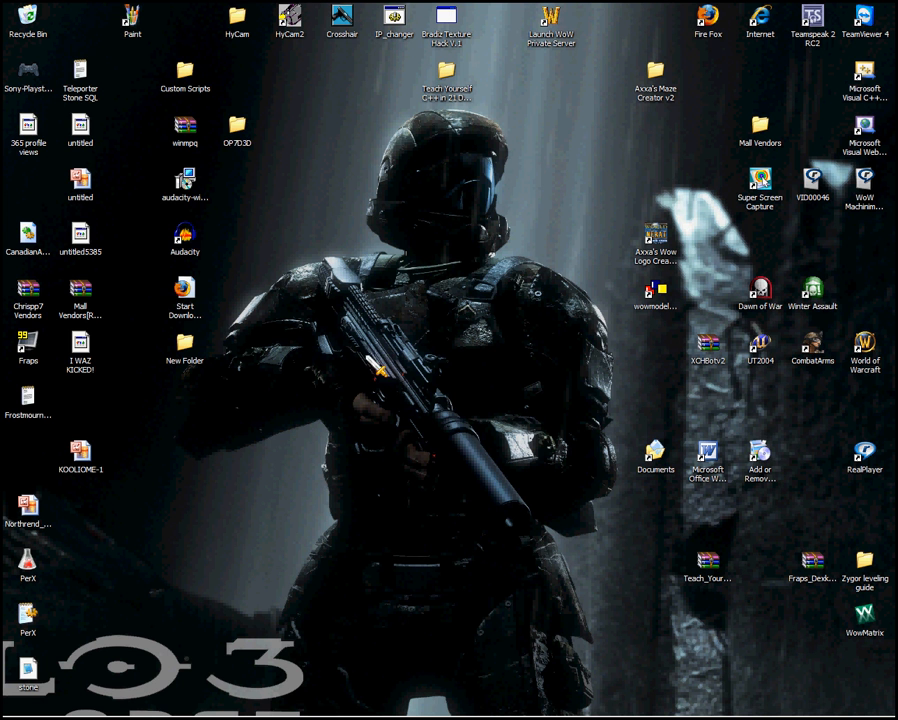
mouse_move(703, 166)
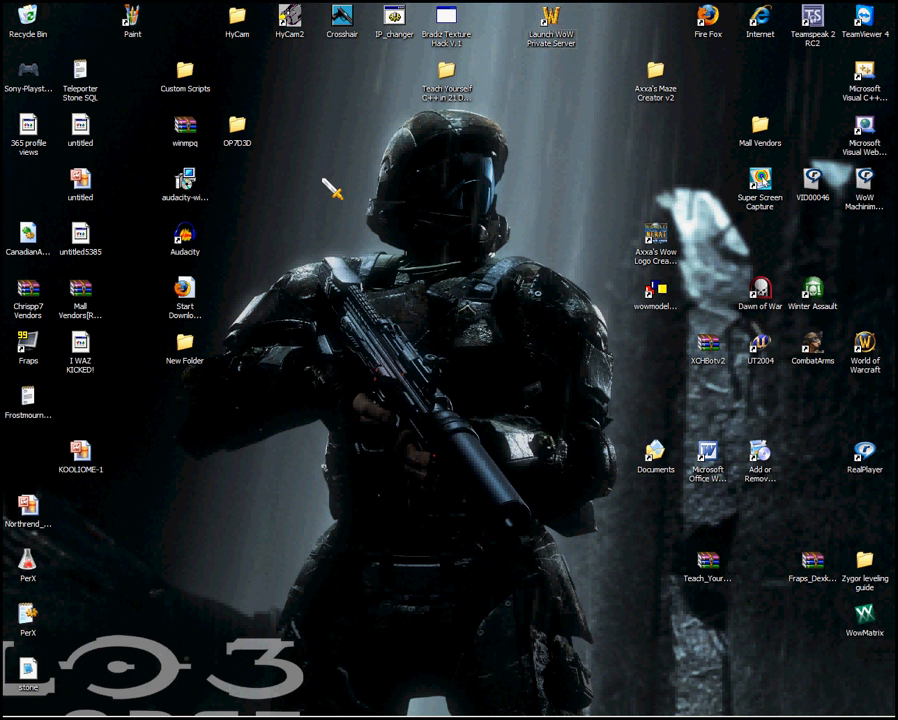
mouse_move(233, 437)
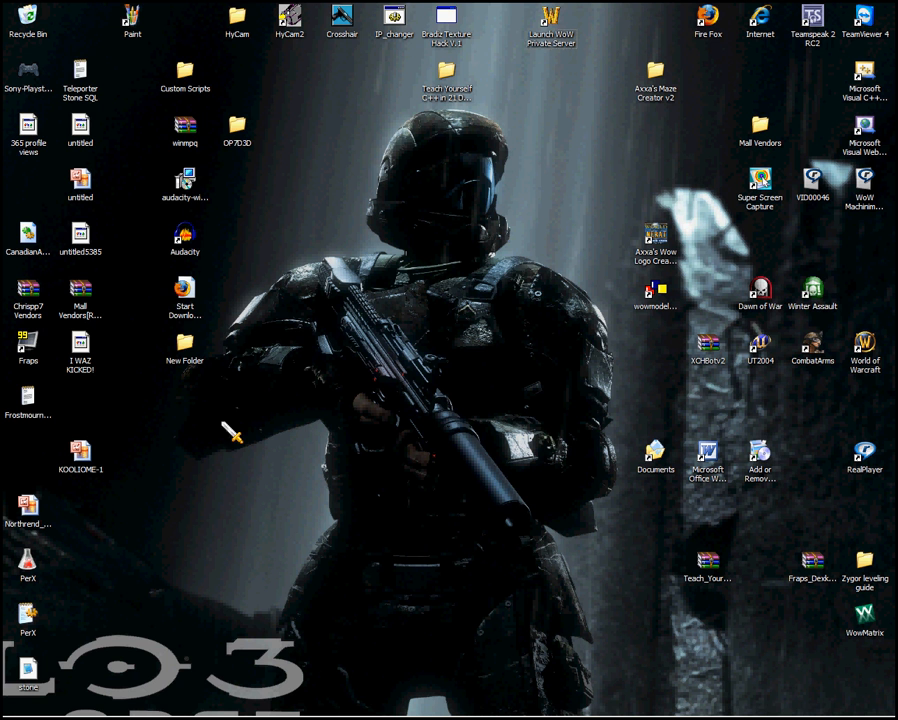
mouse_move(597, 270)
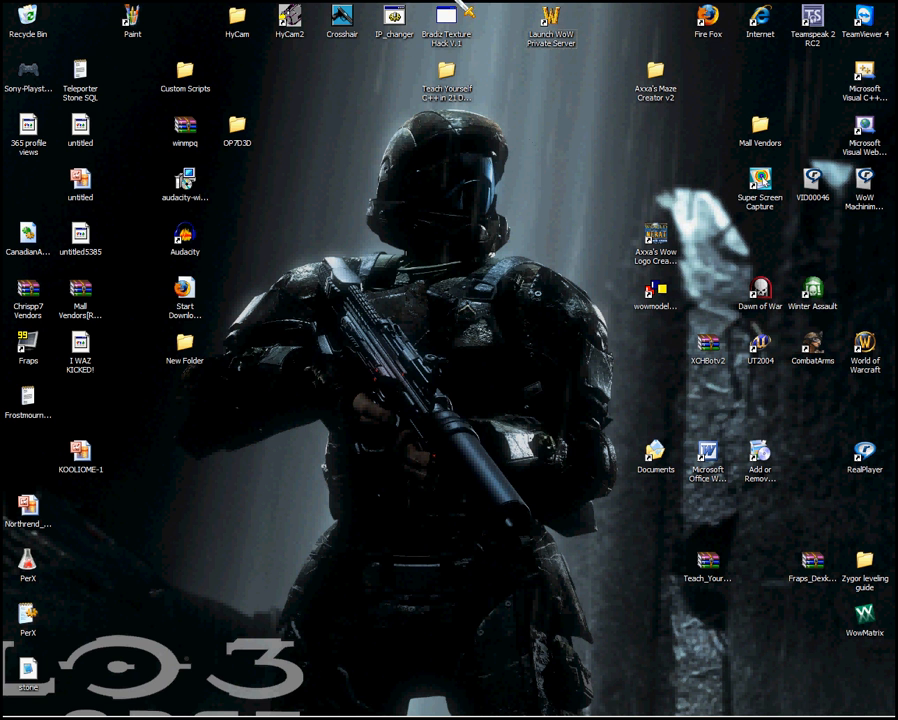
mouse_move(263, 452)
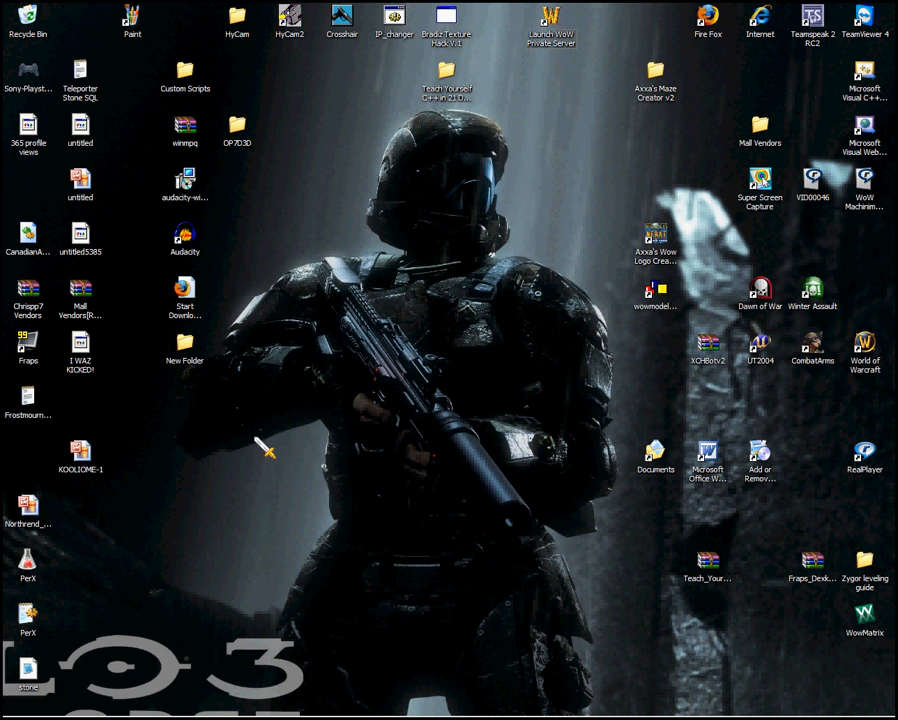
mouse_move(362, 712)
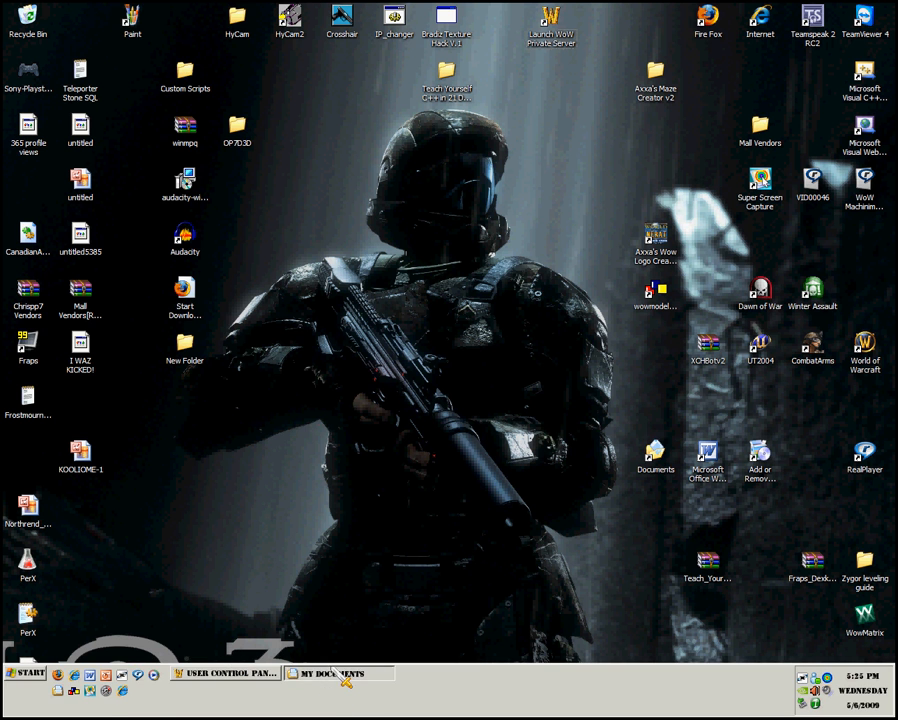
- Navigate from My Documents through 'server crap' and Hearthstone into the mysql folder
left_click(336, 674)
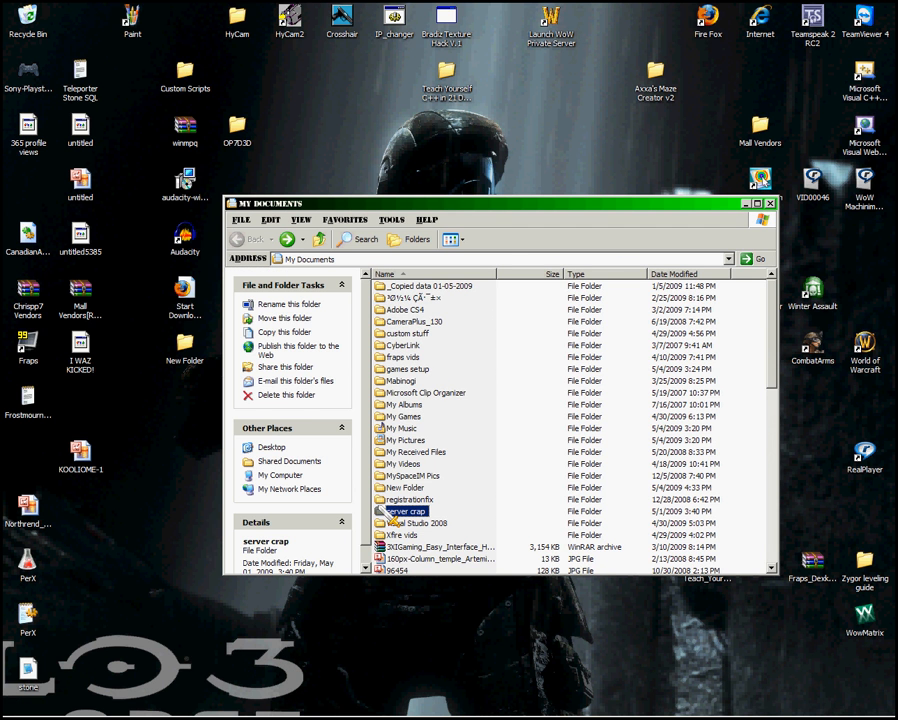
double_click(406, 511)
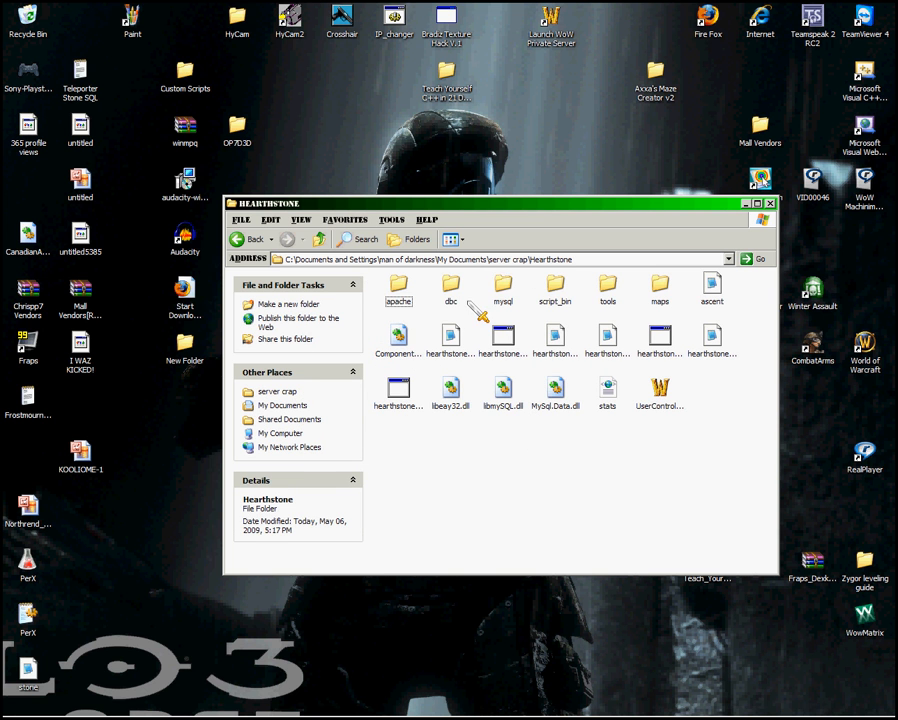
mouse_move(726, 396)
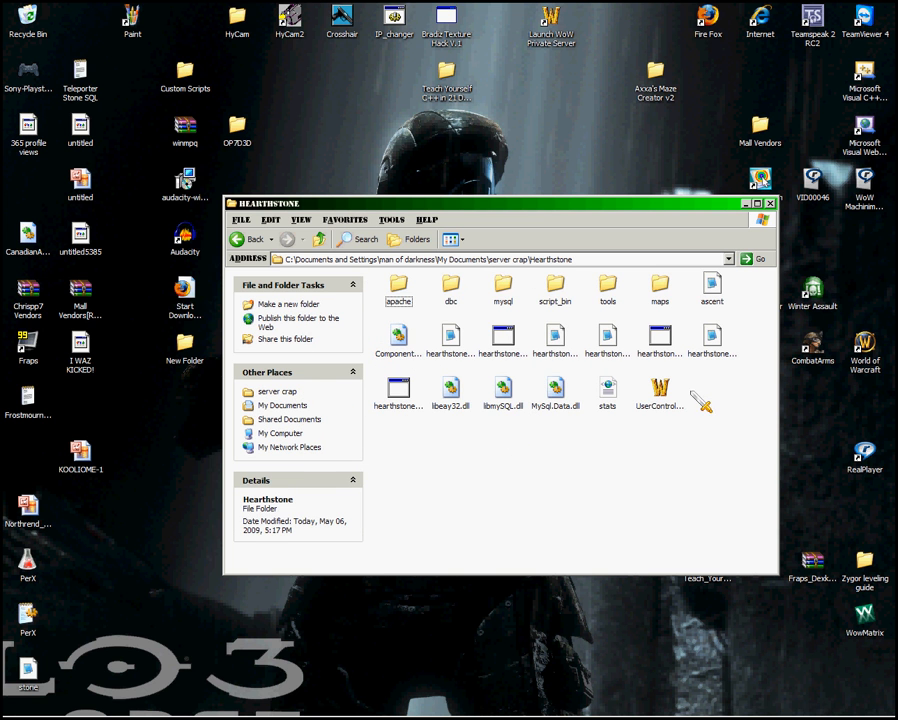
left_click(503, 285)
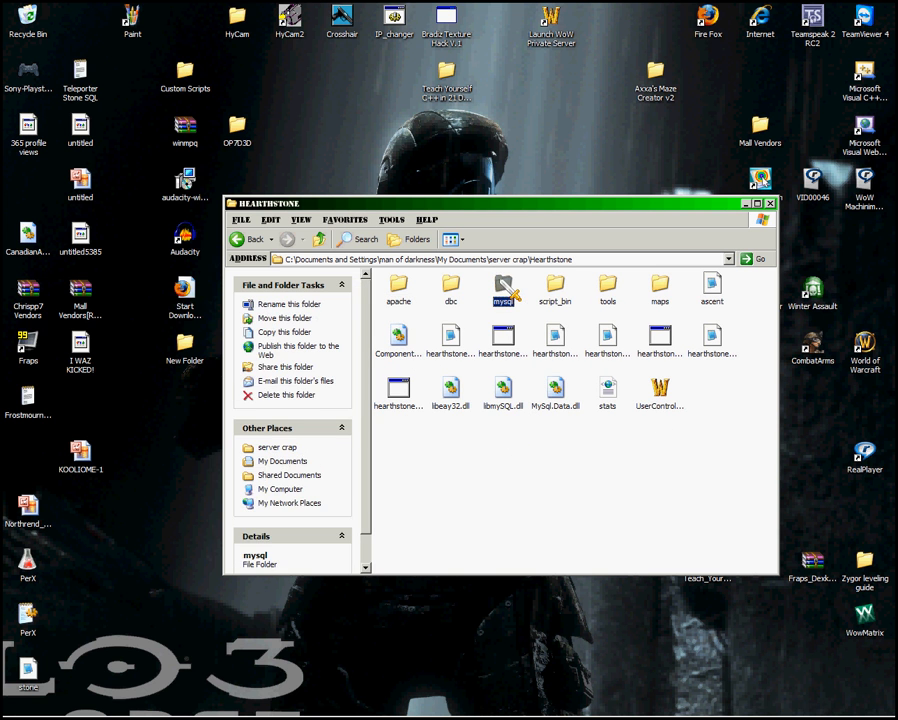
double_click(505, 288)
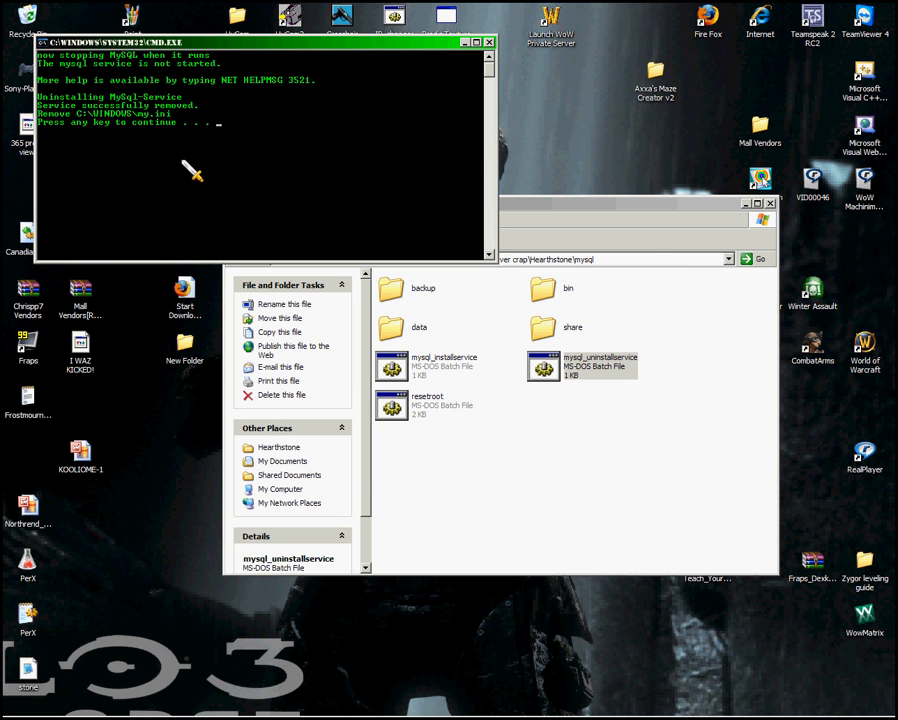
mouse_move(123, 130)
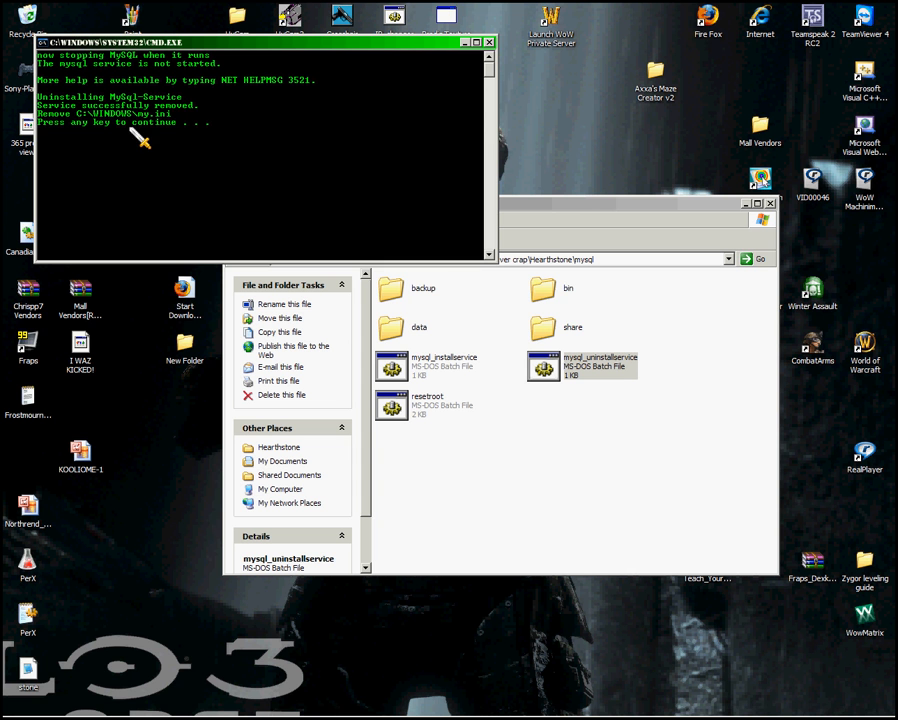
mouse_move(255, 132)
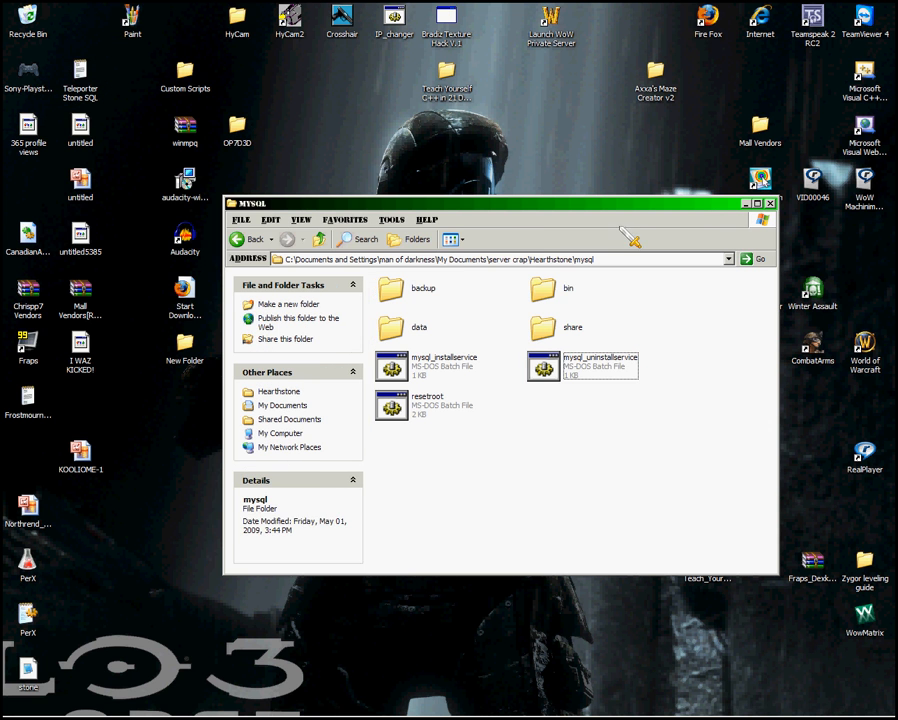
- Bring the Hearthstone User Control Panel to the front after the service removal
left_click(757, 205)
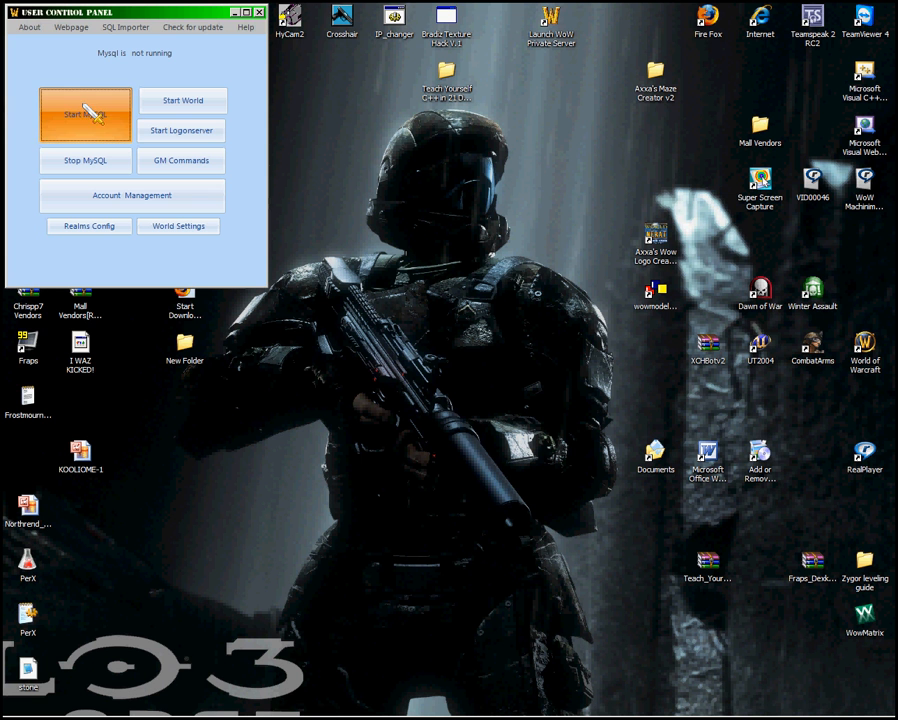
- Start MySQL so the control panel reports 'Mysql is running'
left_click(86, 101)
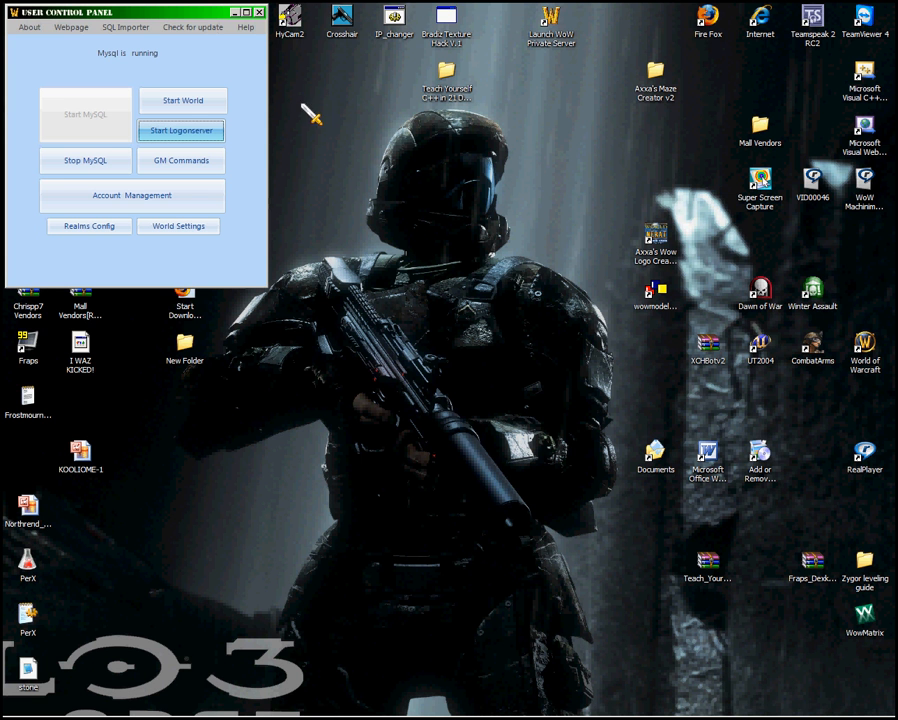
mouse_move(230, 128)
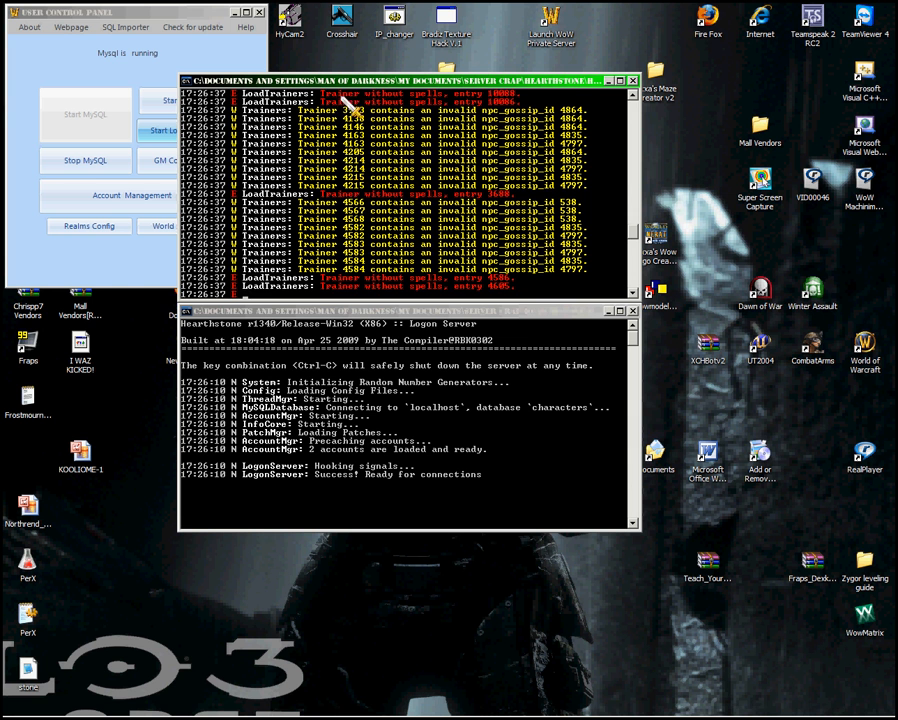
mouse_move(430, 185)
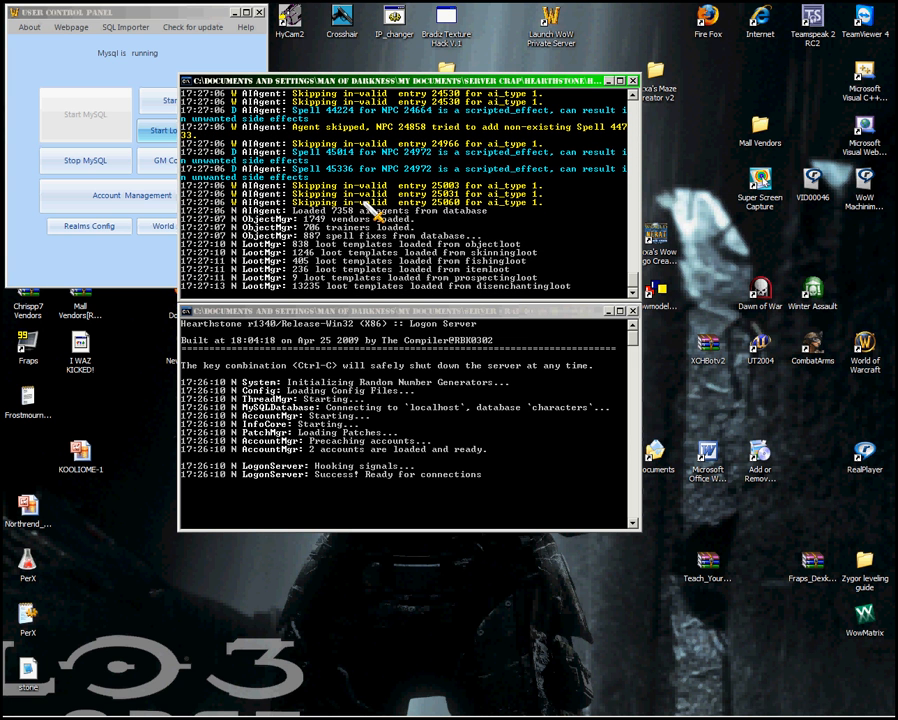
mouse_move(542, 258)
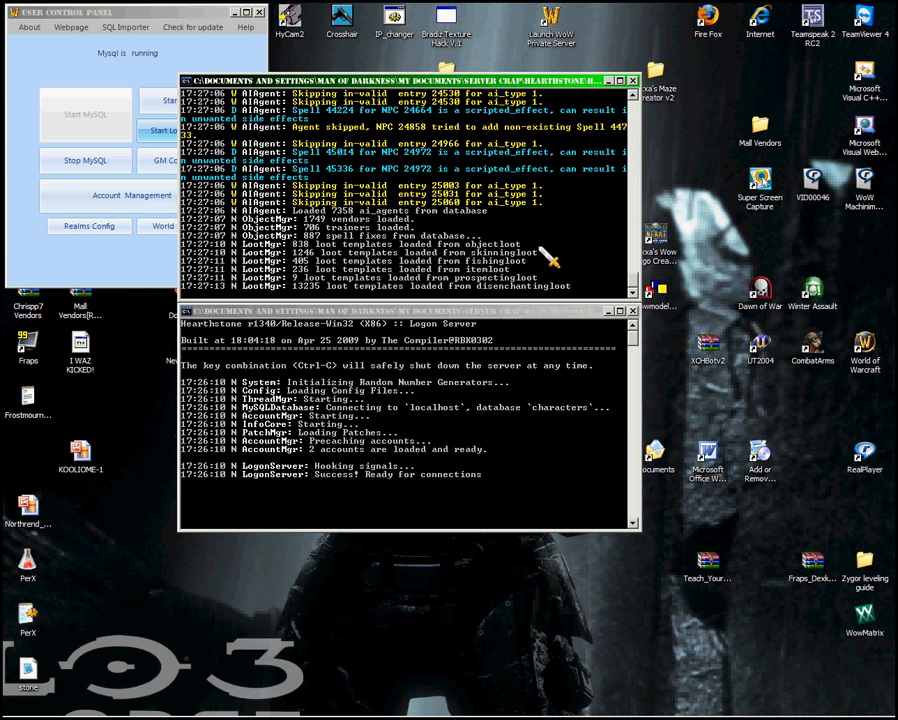
- Scroll the world server console as it loads ai_agents, vendors and loot templates
scroll("down", 3)
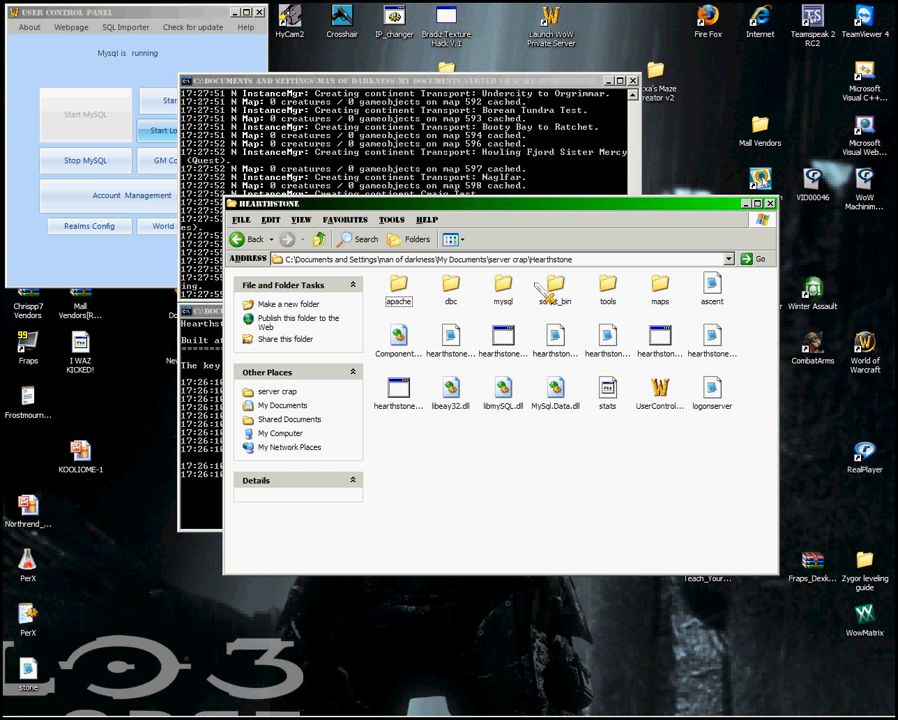
- Open the mysql folder inside Hearthstone again from Explorer
double_click(502, 289)
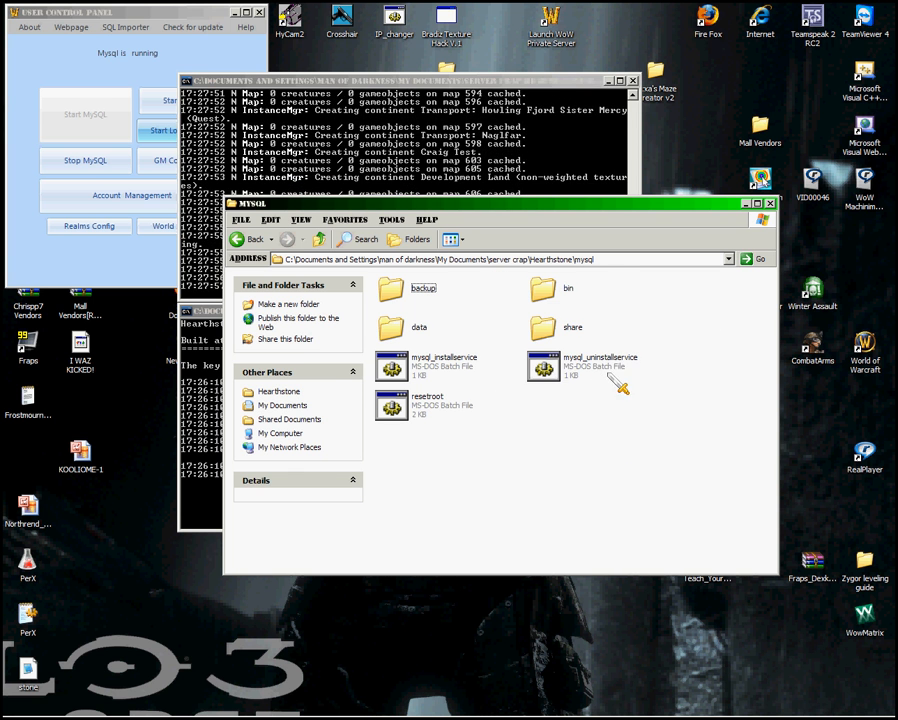